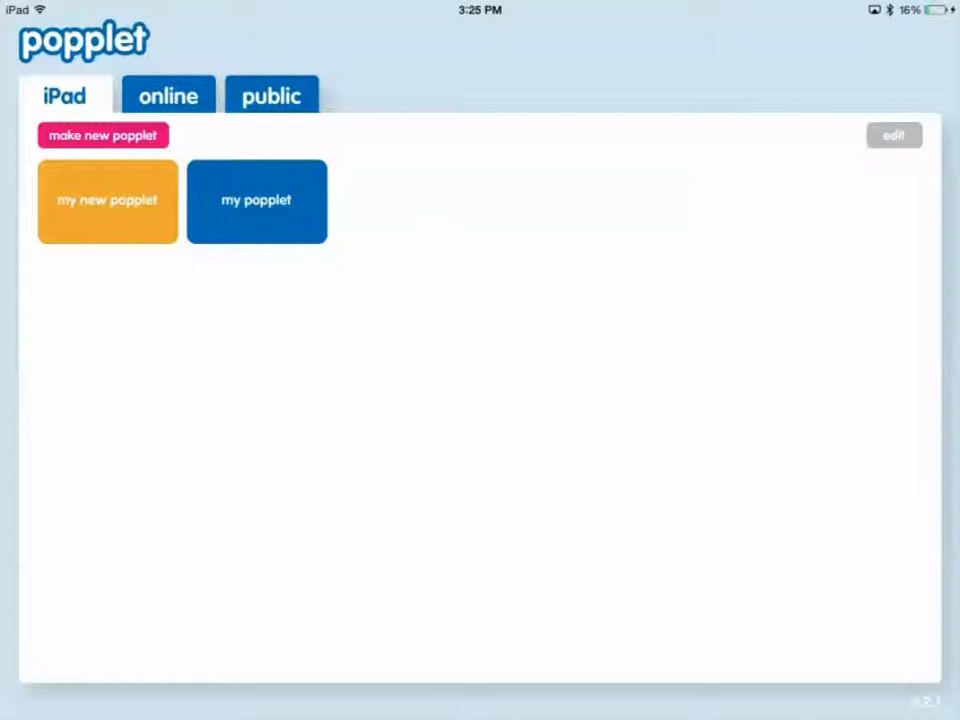
Step: Create a new popplet named 'test' and open its board with one empty popple
{"action": "left_click", "coordinate": [893, 135]}
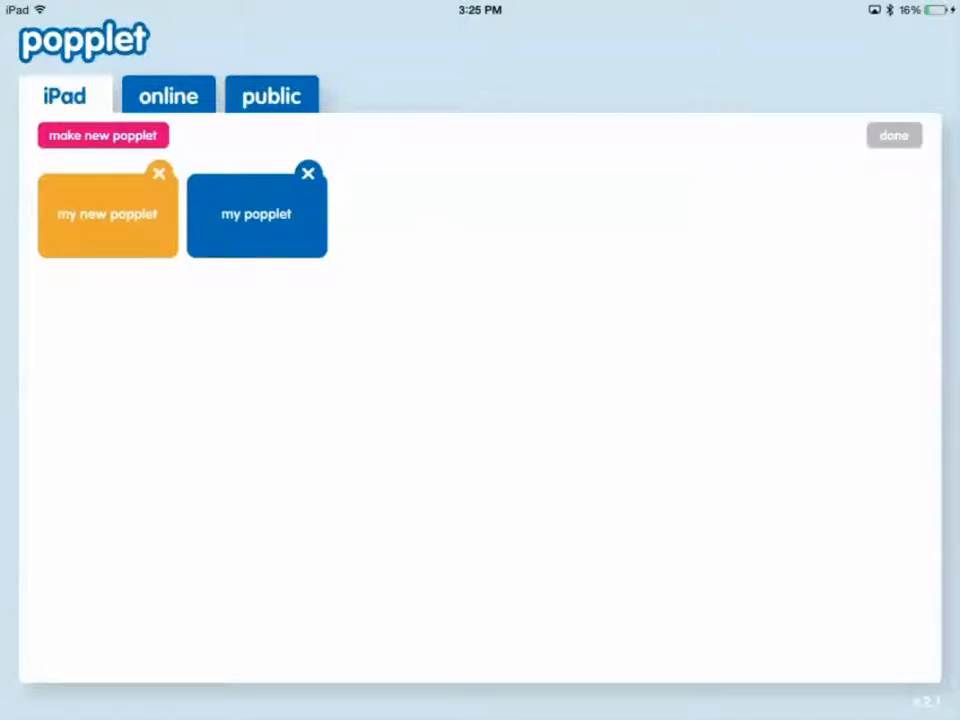
{"action": "mouse_move", "coordinate": [940, 262]}
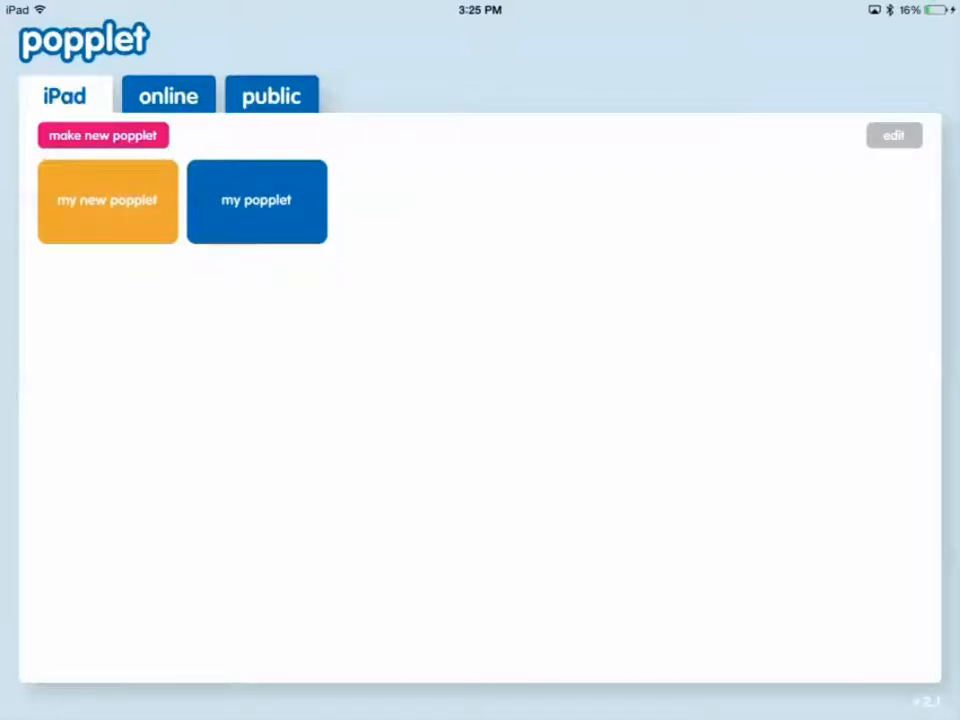
{"action": "left_click", "coordinate": [102, 135]}
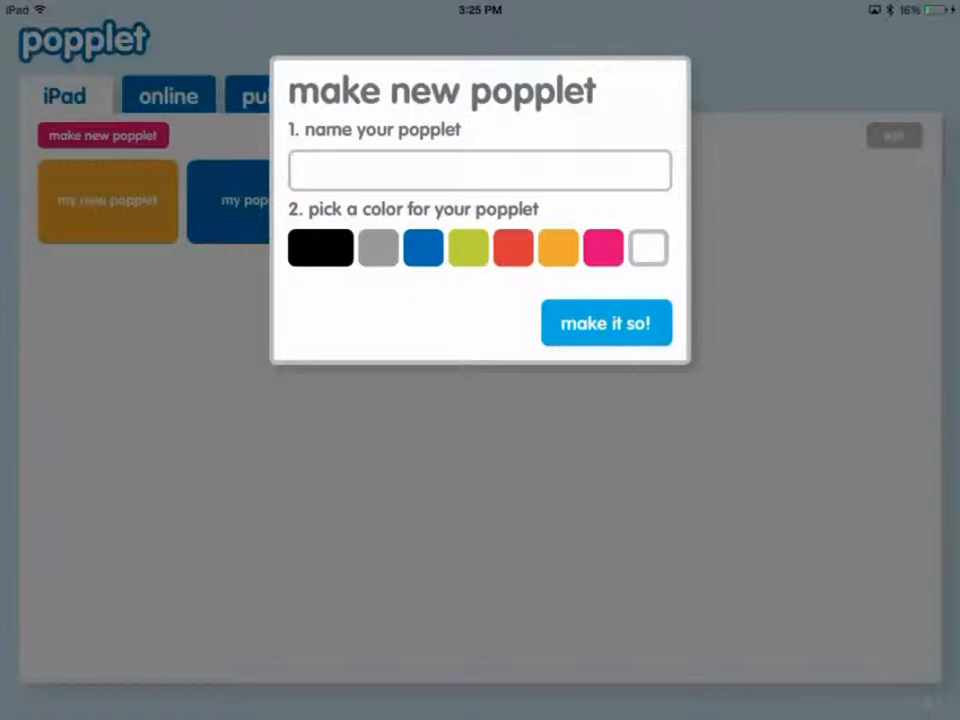
{"action": "type", "text": "test"}
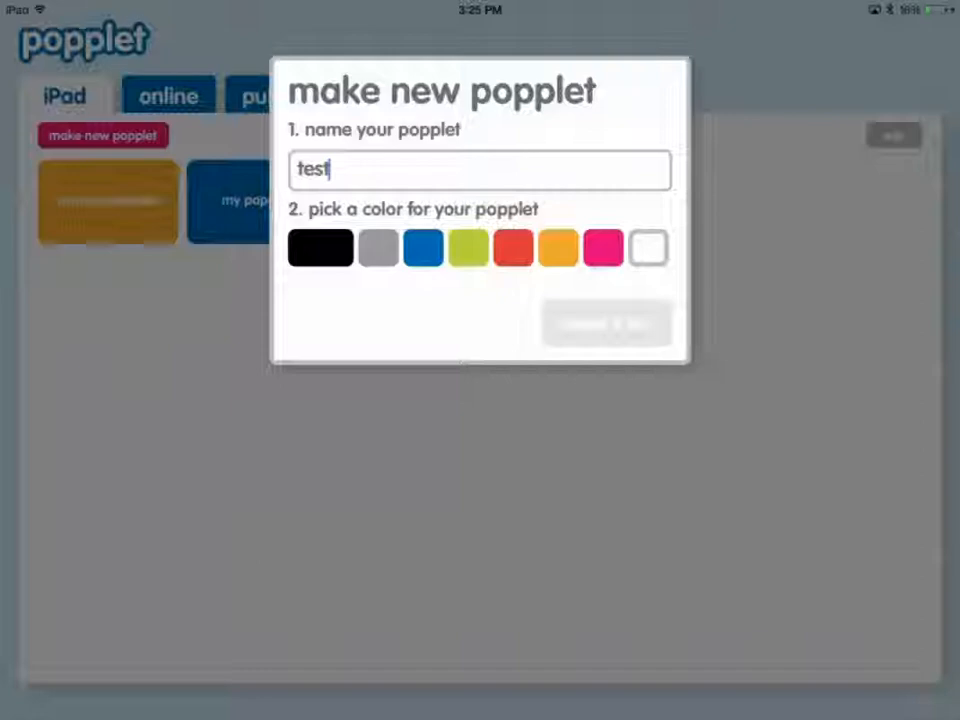
{"action": "left_click", "coordinate": [607, 323]}
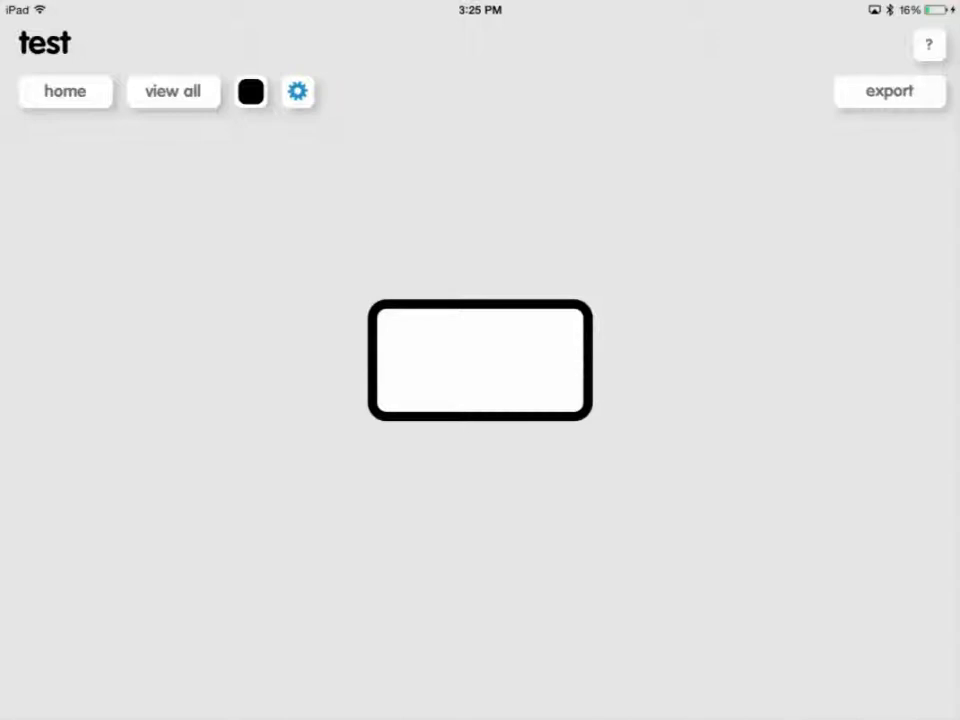
Step: Select the empty popple and color it blue
{"action": "left_click", "coordinate": [480, 360]}
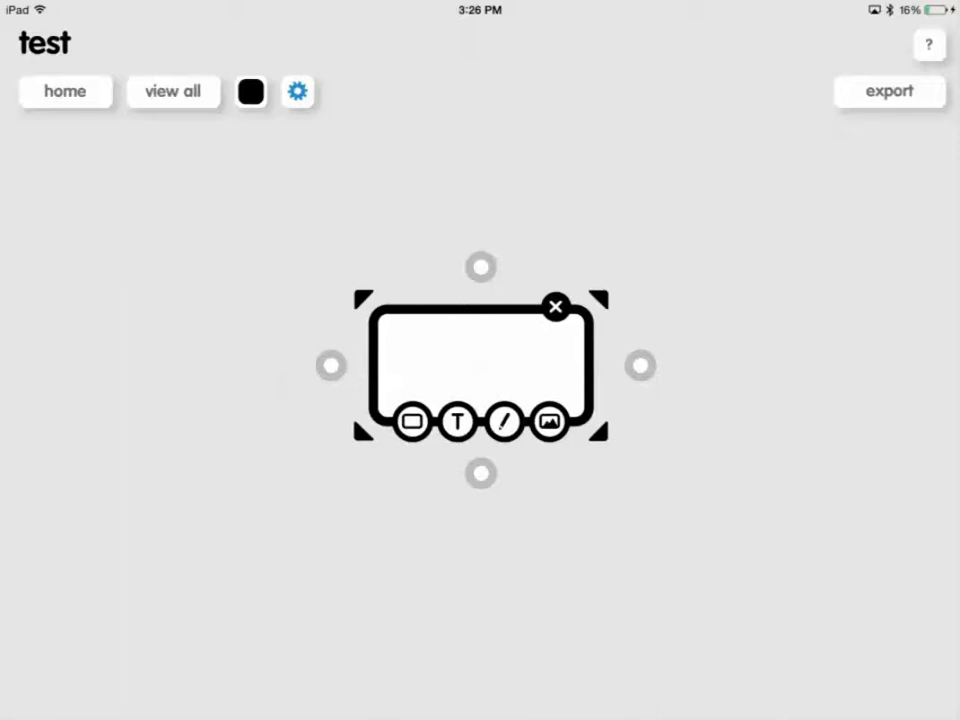
{"action": "left_click", "coordinate": [412, 420]}
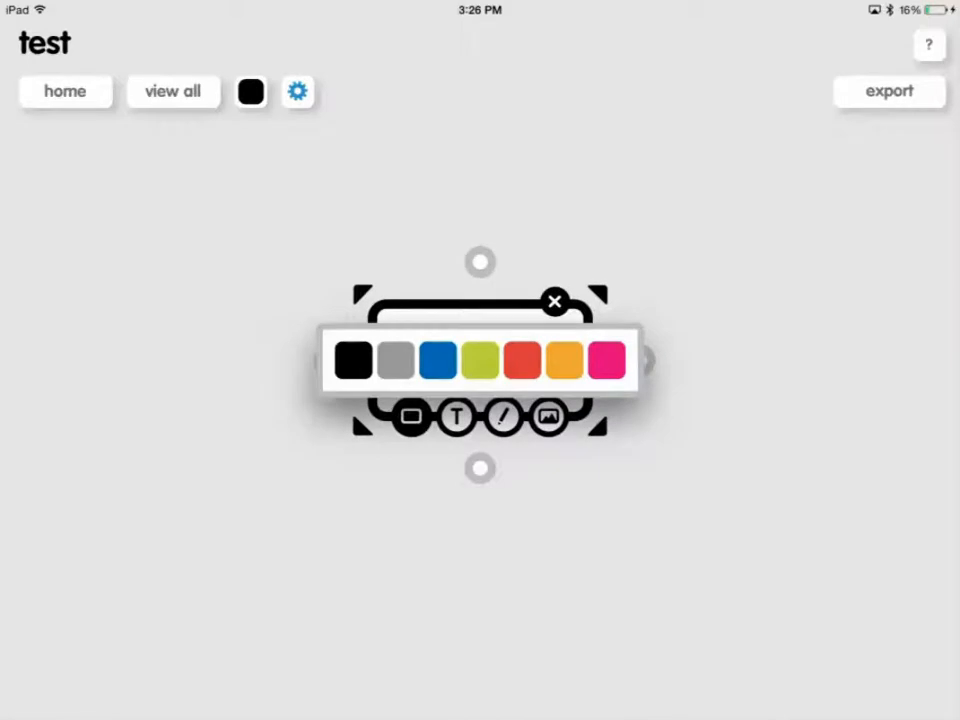
{"action": "left_click", "coordinate": [437, 360]}
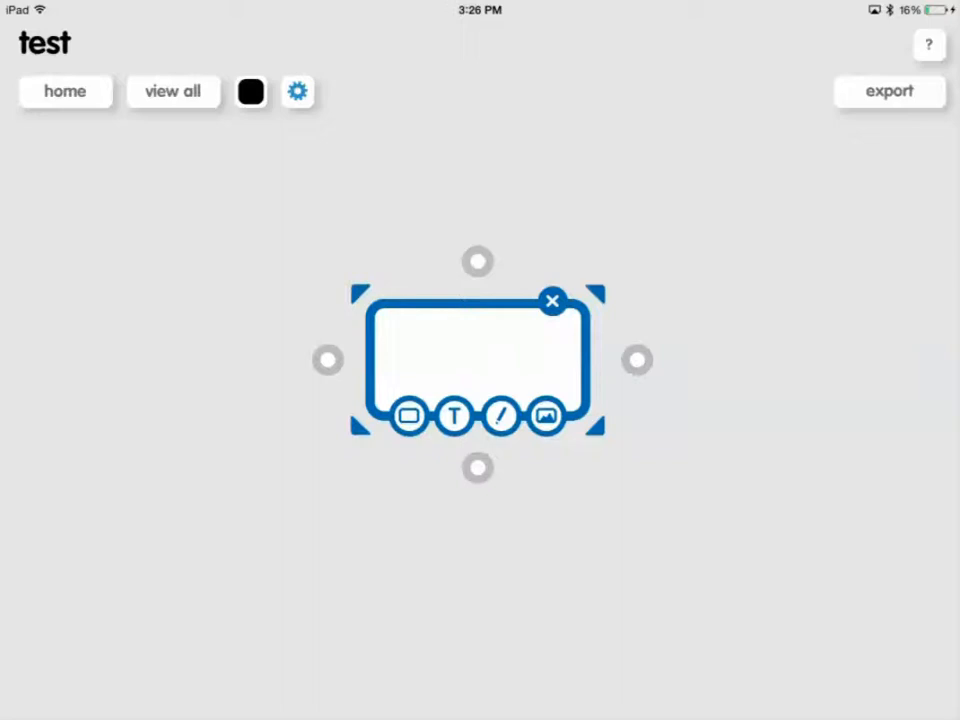
Step: Write 'text' in the popple and switch to drawing inside it
{"action": "left_click", "coordinate": [453, 416]}
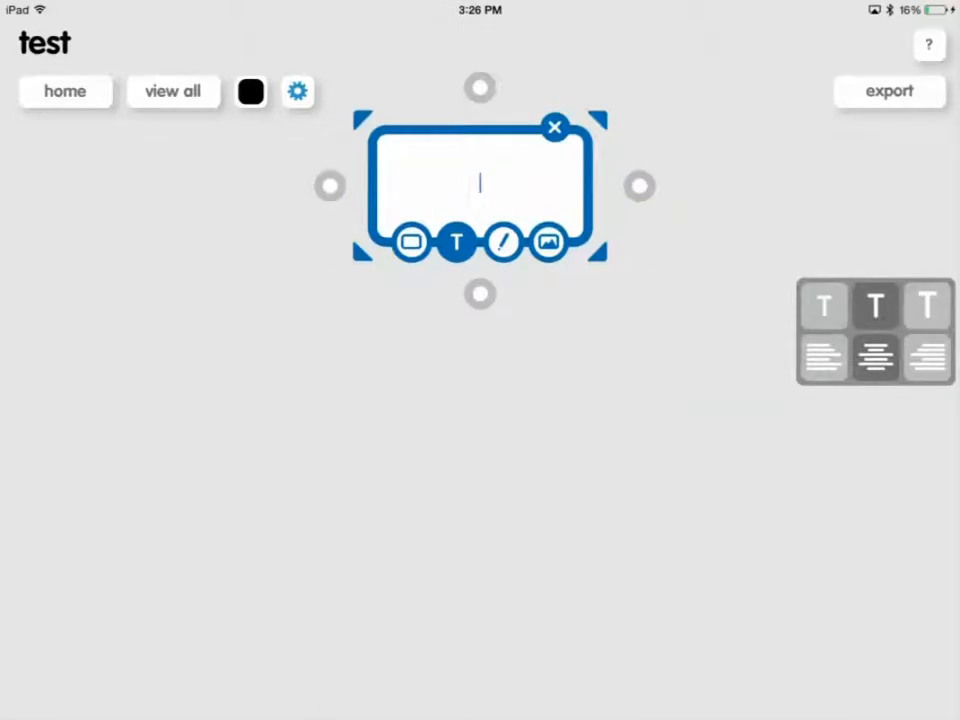
{"action": "type", "text": "text"}
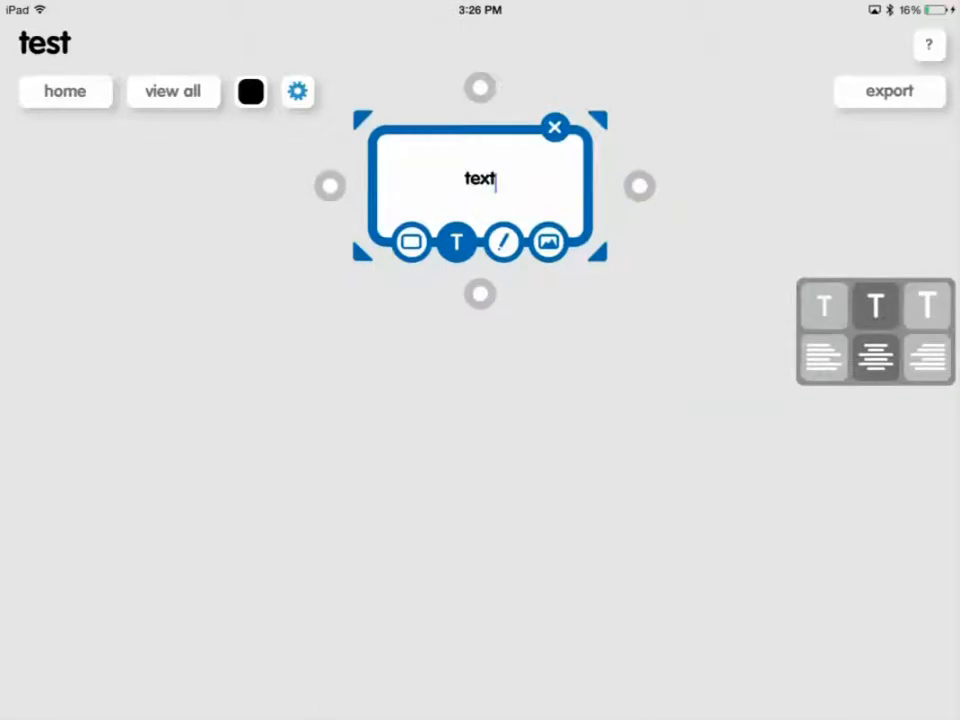
{"action": "left_click", "coordinate": [503, 242]}
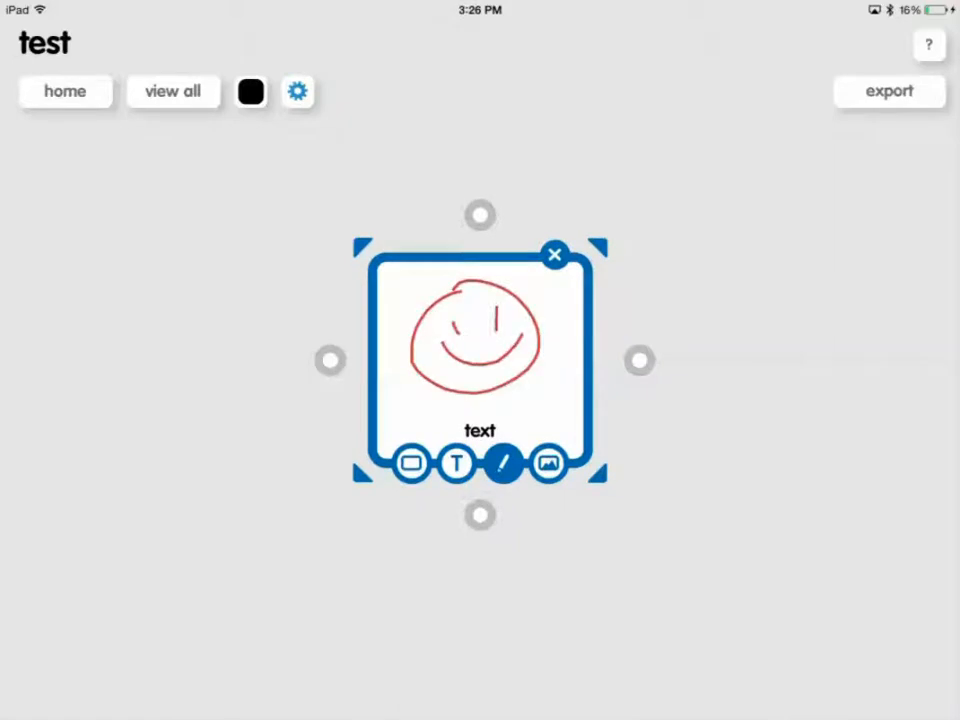
Step: Add the black-and-white building photo from the Moments album to the popple, unrotated
{"action": "left_click", "coordinate": [548, 464]}
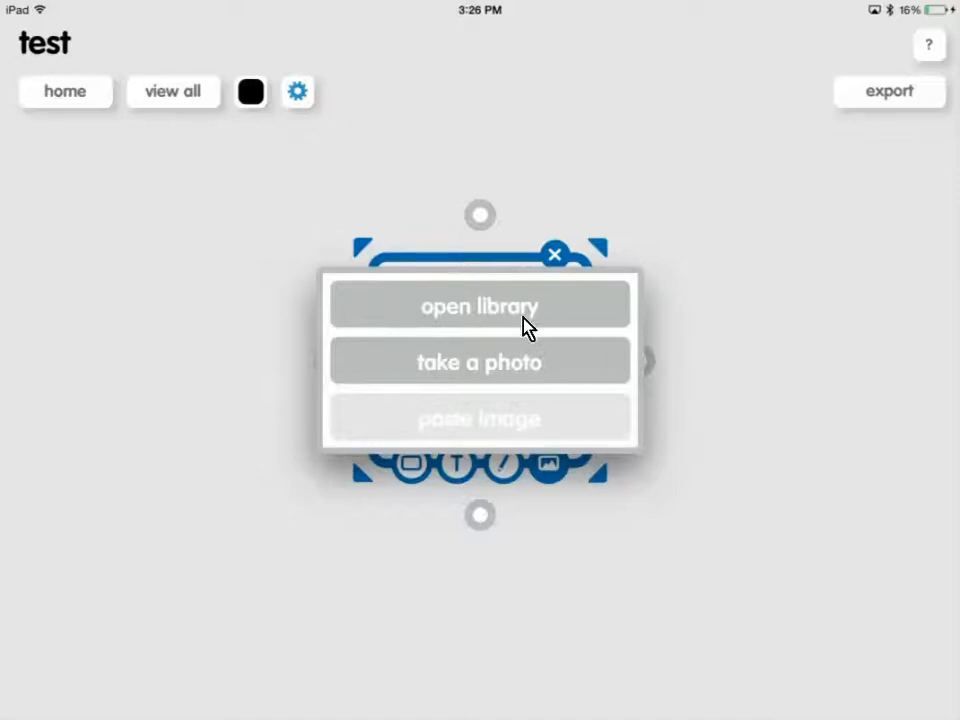
{"action": "mouse_move", "coordinate": [550, 378]}
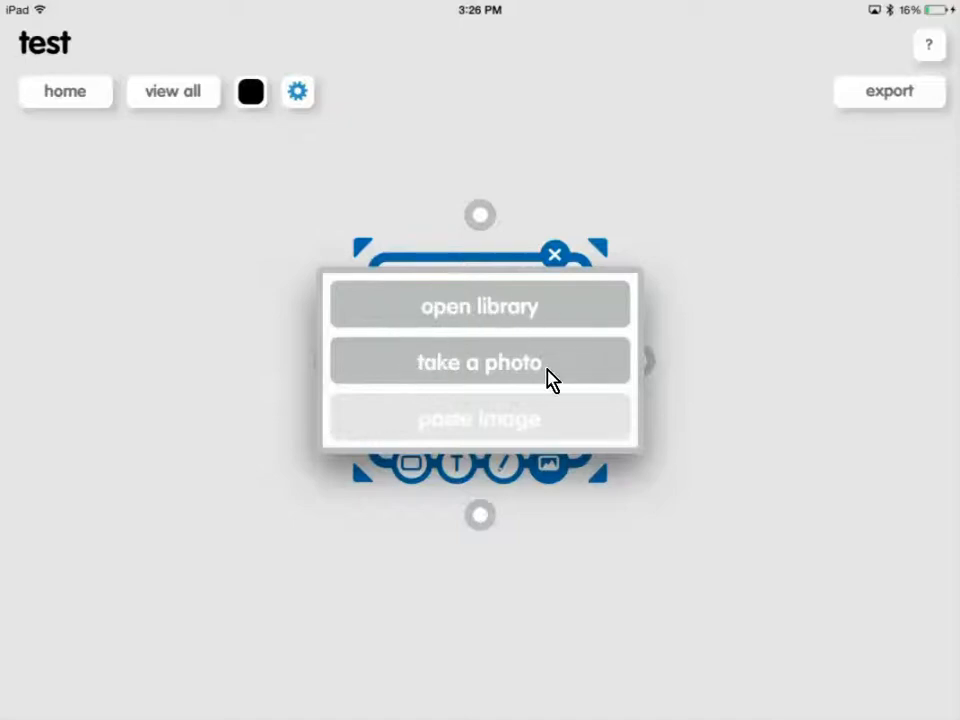
{"action": "mouse_move", "coordinate": [490, 440]}
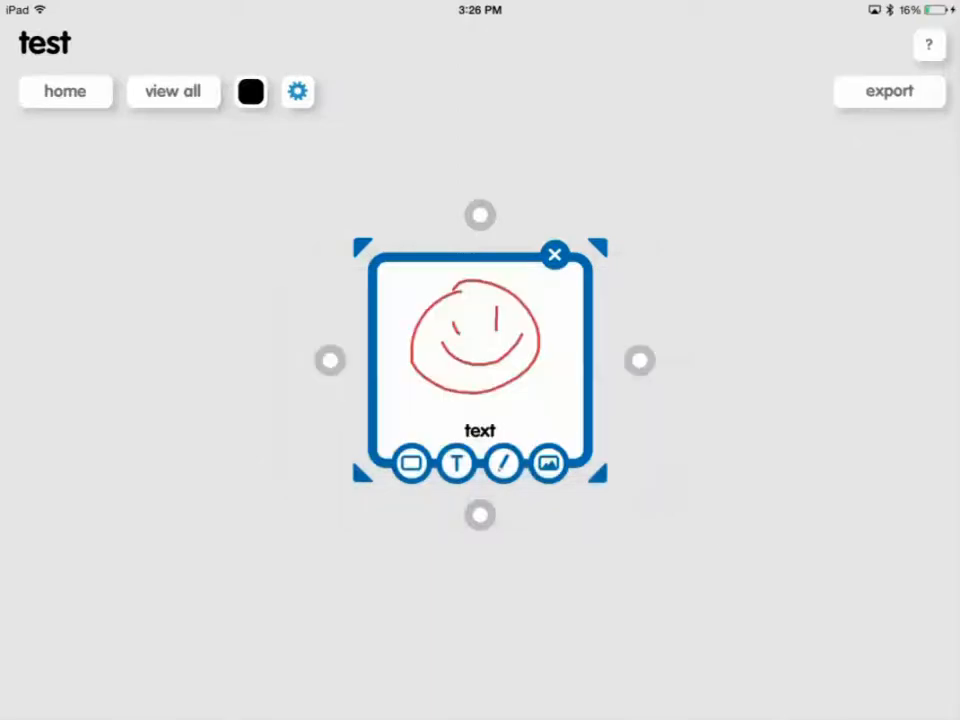
{"action": "left_click", "coordinate": [549, 464]}
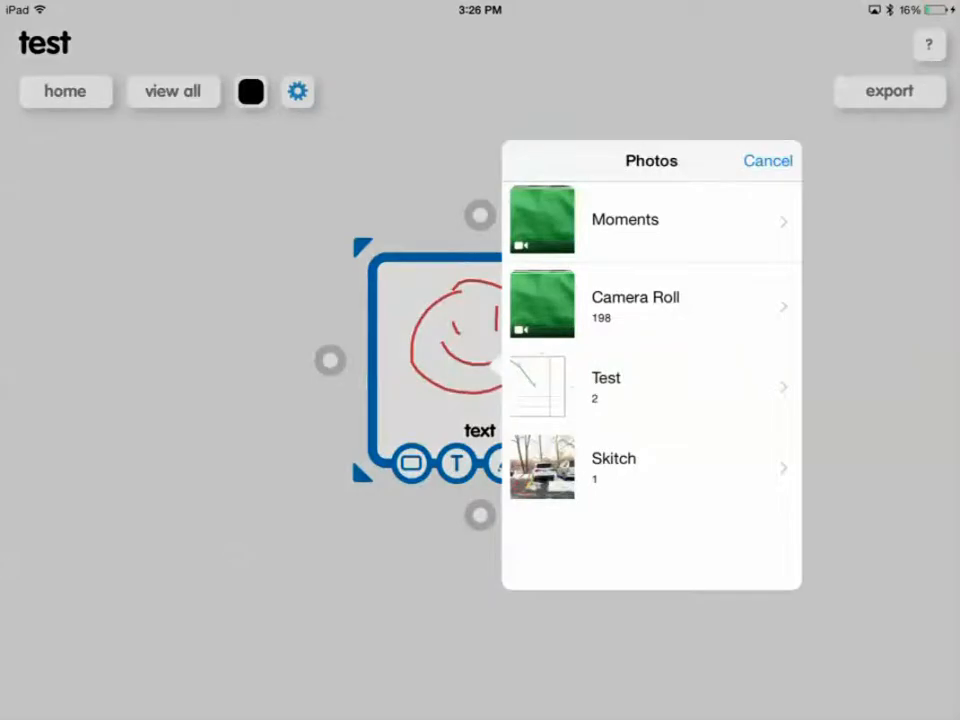
{"action": "left_click", "coordinate": [625, 219]}
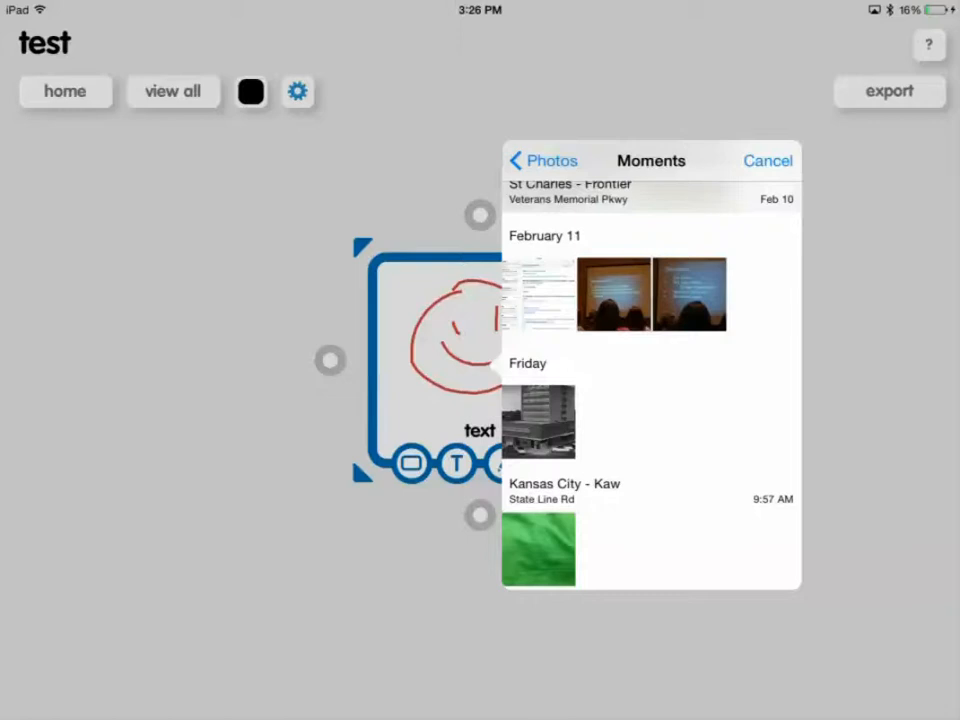
{"action": "left_click", "coordinate": [538, 421]}
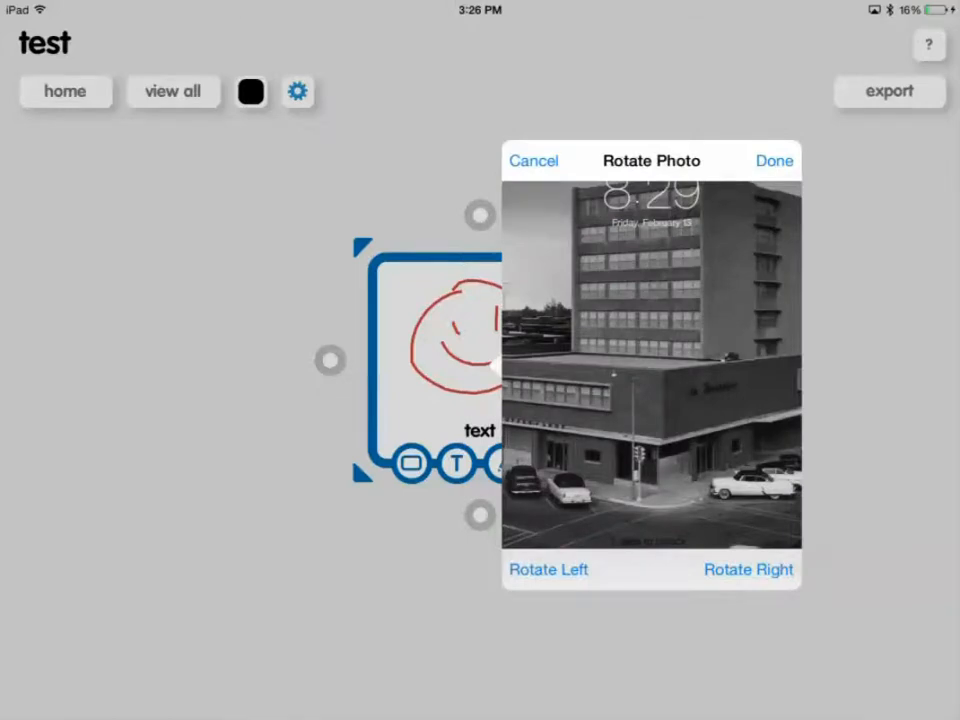
{"action": "left_click", "coordinate": [773, 161]}
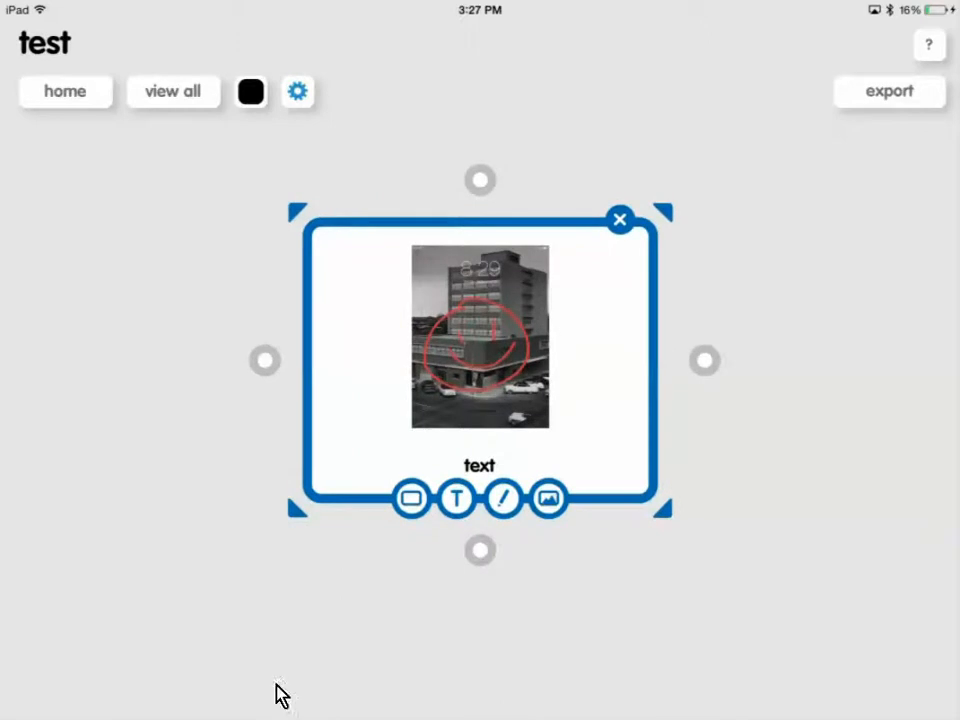
{"action": "mouse_move", "coordinate": [265, 360]}
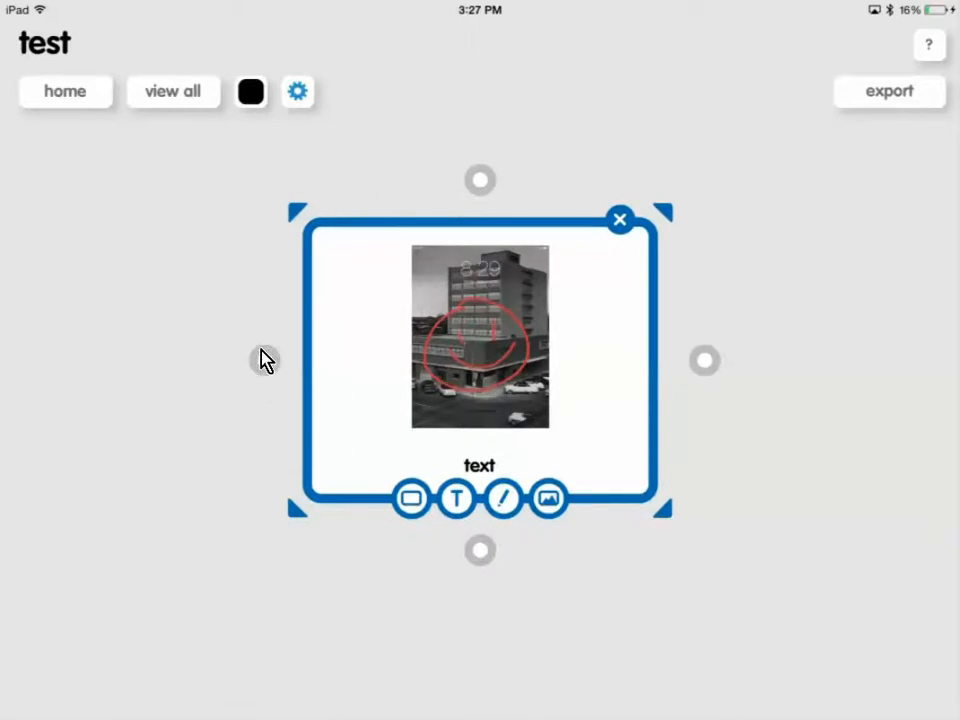
{"action": "mouse_move", "coordinate": [405, 595]}
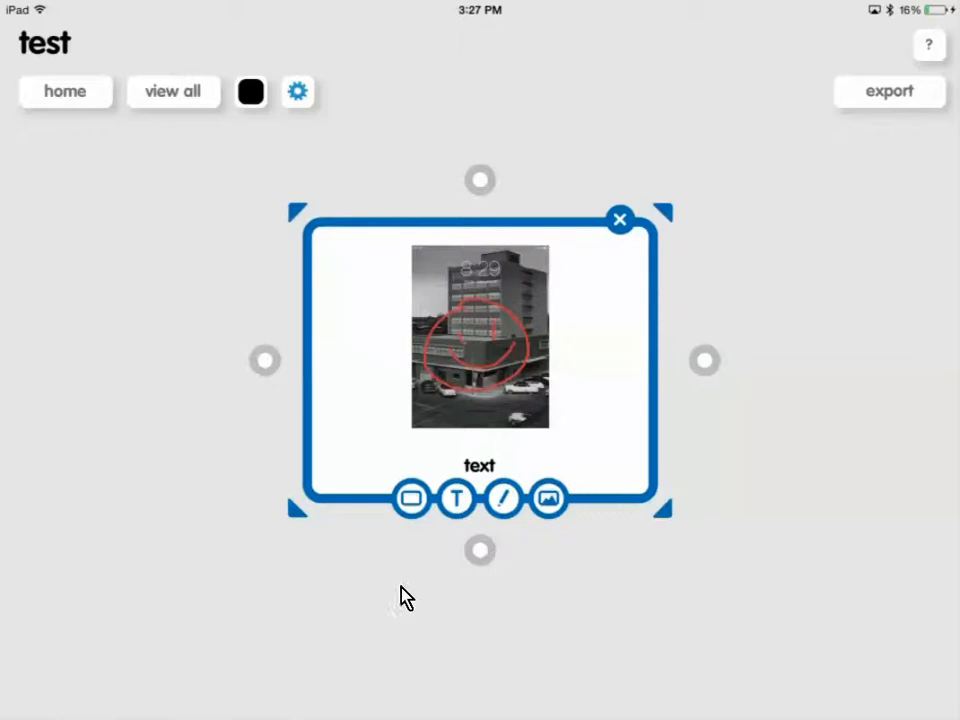
{"action": "mouse_move", "coordinate": [910, 663]}
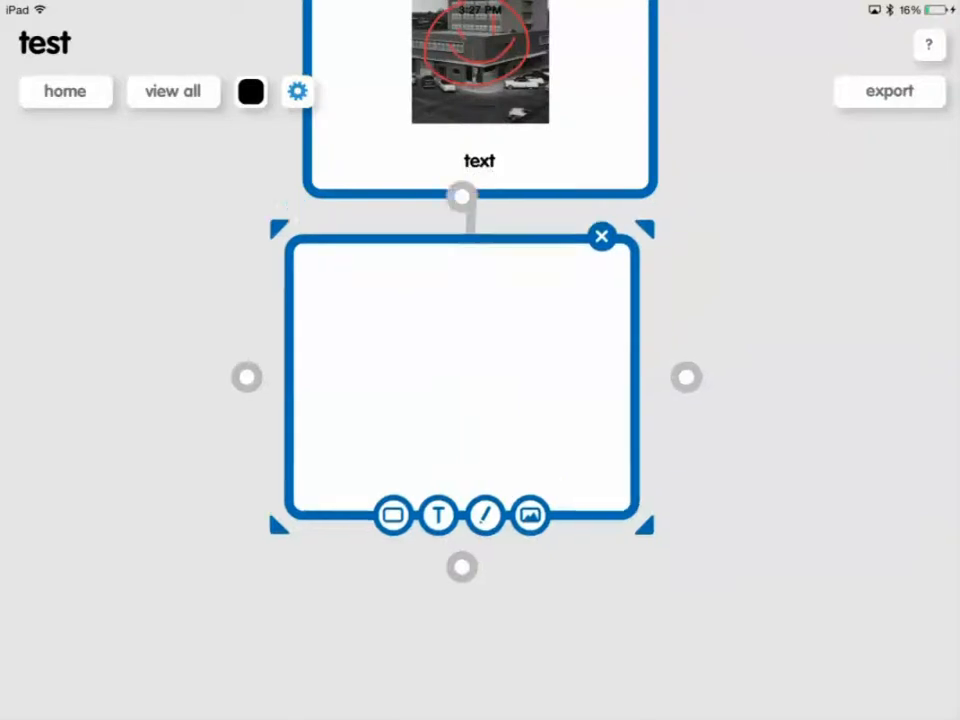
Step: Drag the linked popples into place, two below the photo popple and one right
{"action": "left_click_drag", "start_coordinate": [462, 378], "coordinate": [668, 575]}
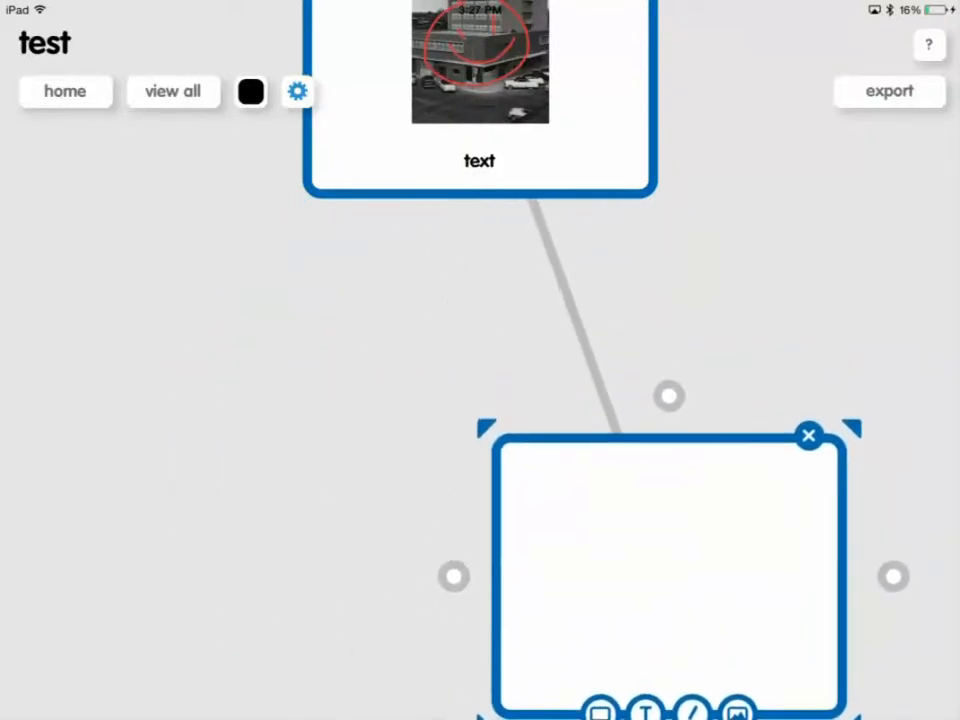
{"action": "left_click_drag", "start_coordinate": [670, 575], "coordinate": [420, 418]}
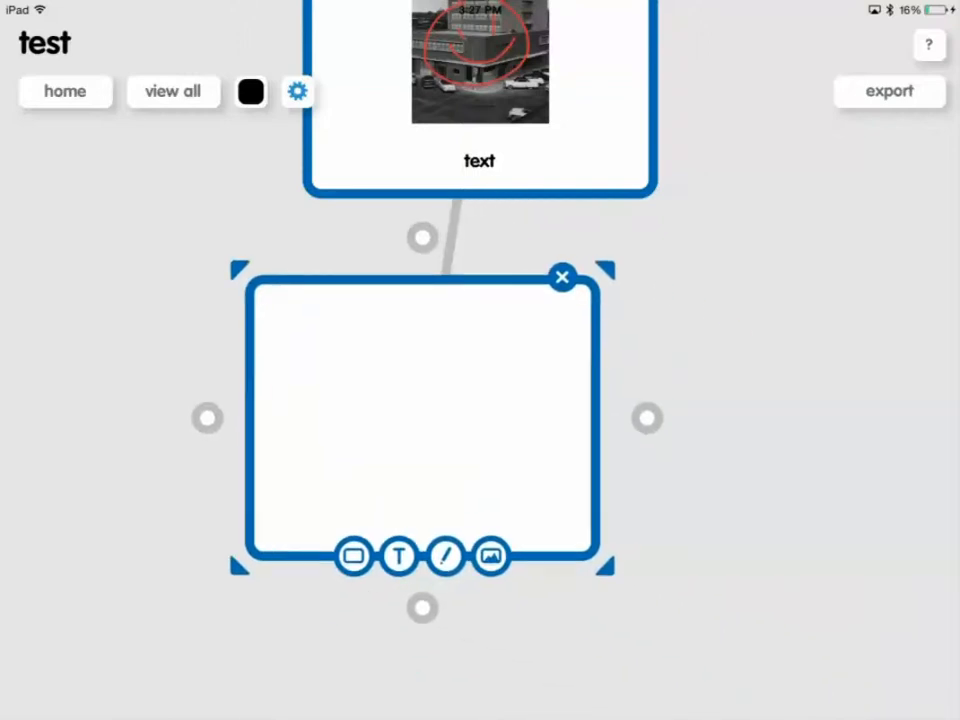
{"action": "left_click_drag", "start_coordinate": [420, 420], "coordinate": [505, 427]}
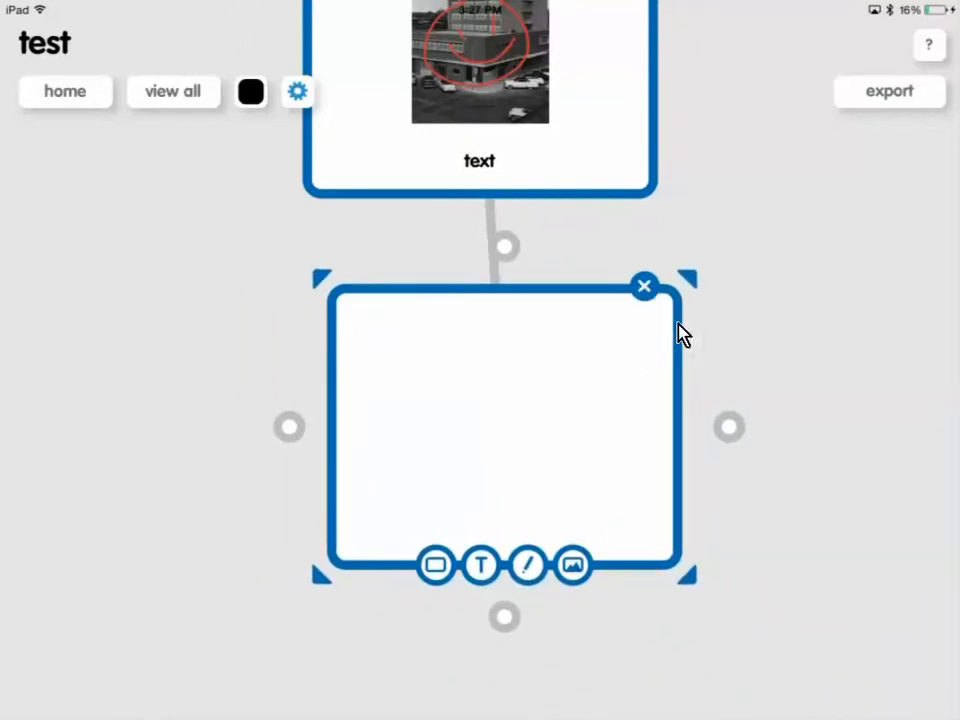
{"action": "left_click_drag", "start_coordinate": [505, 427], "coordinate": [400, 530]}
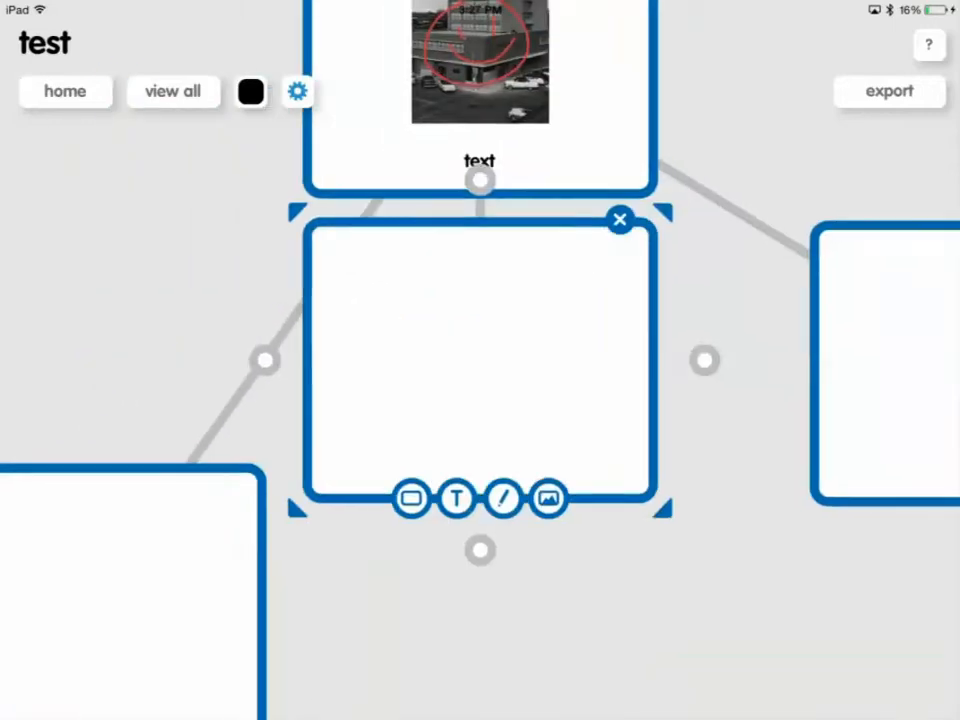
{"action": "left_click_drag", "start_coordinate": [480, 360], "coordinate": [590, 580]}
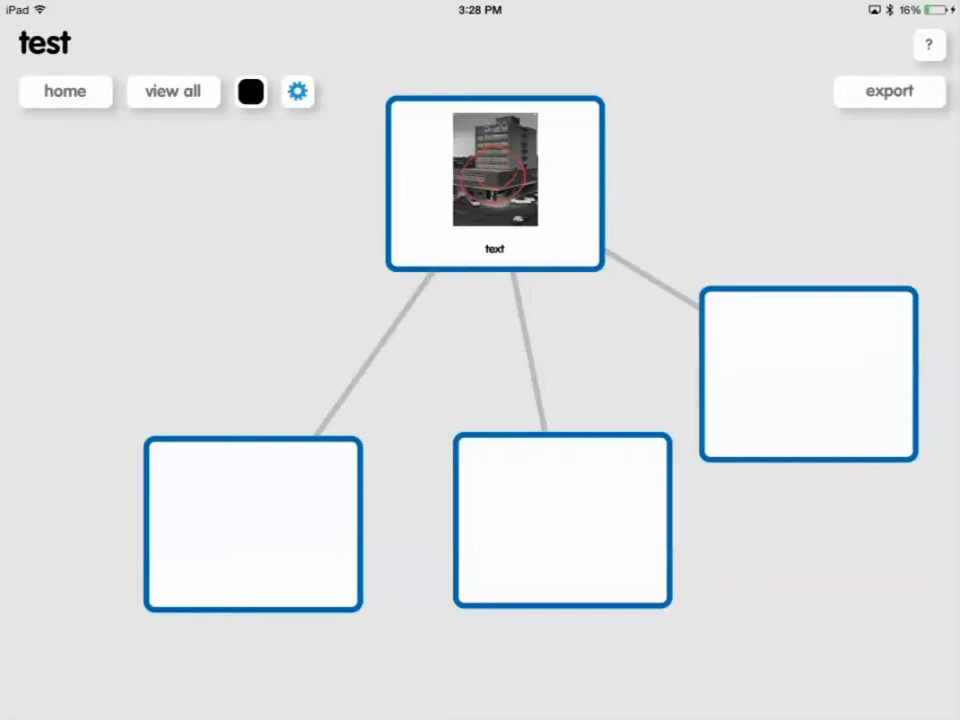
Step: Create a standalone popple from the options menu and zoom out to show both groups
{"action": "left_click", "coordinate": [252, 524]}
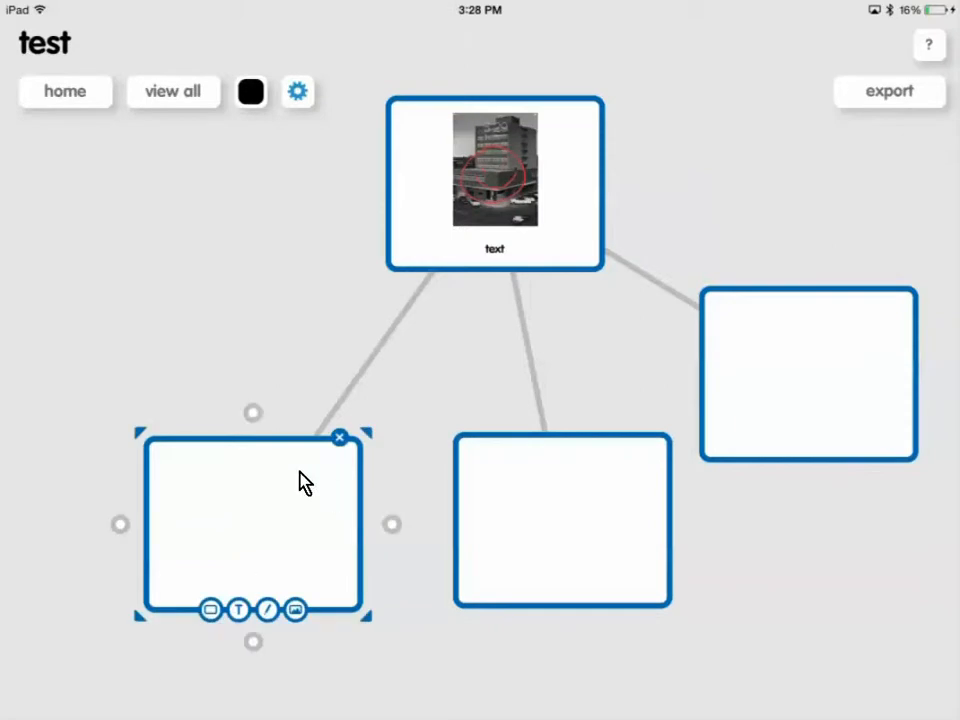
{"action": "mouse_move", "coordinate": [417, 635]}
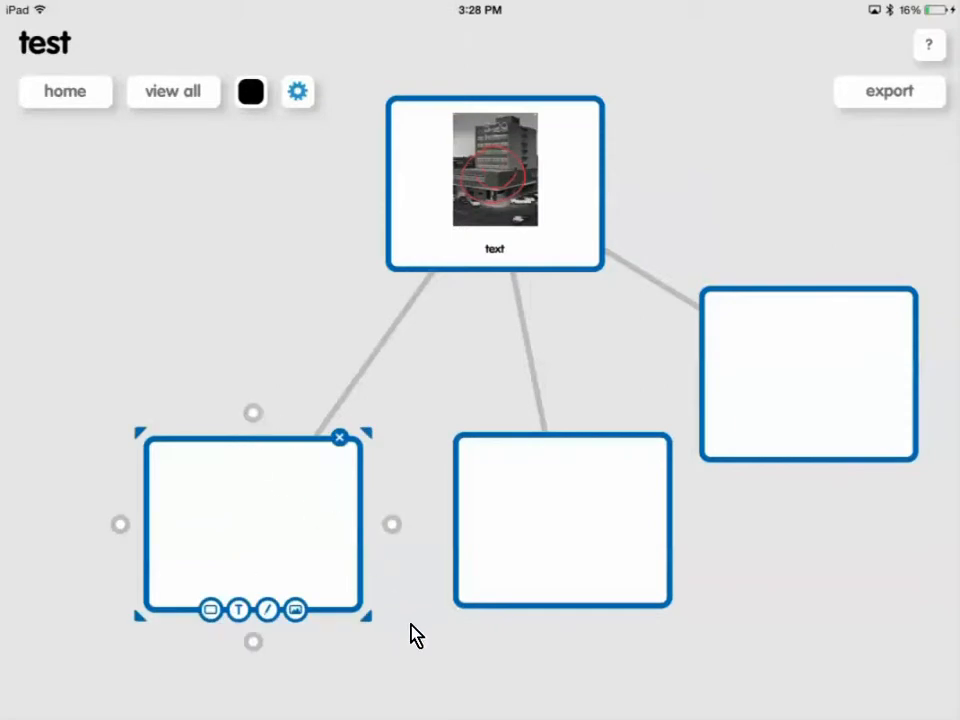
{"action": "mouse_move", "coordinate": [482, 658]}
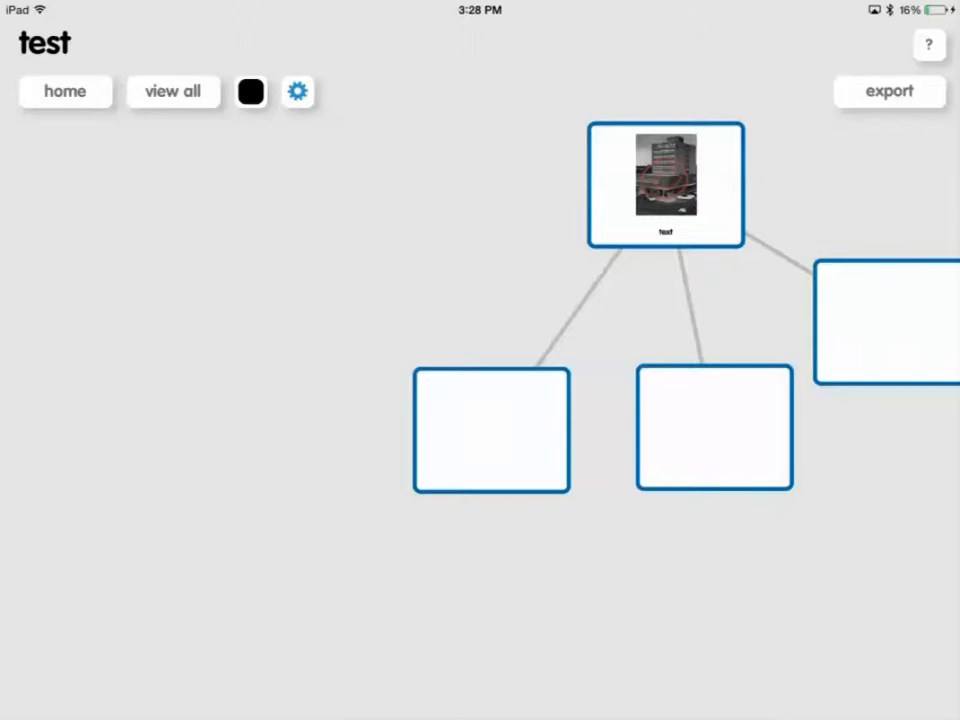
{"action": "left_click", "coordinate": [297, 91]}
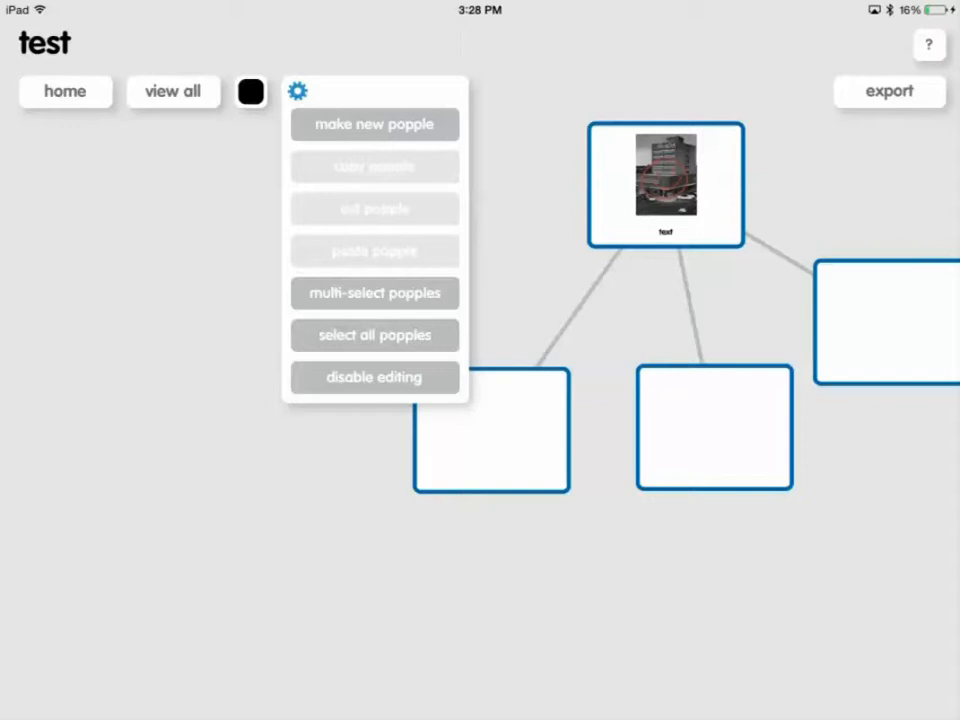
{"action": "left_click", "coordinate": [374, 124]}
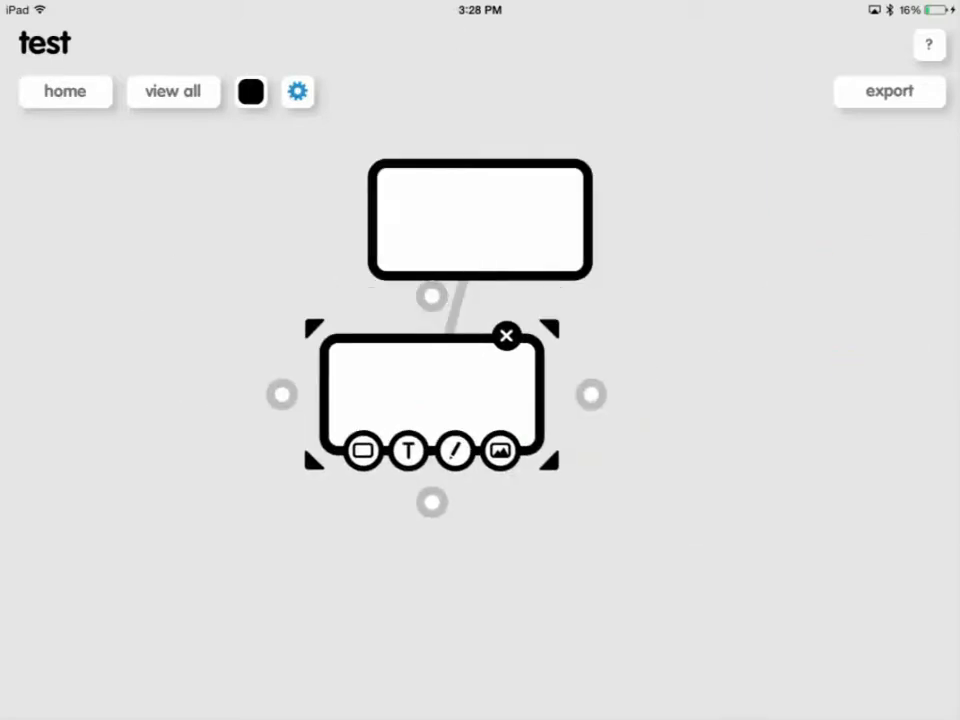
{"action": "left_click_drag", "start_coordinate": [418, 393], "coordinate": [480, 360]}
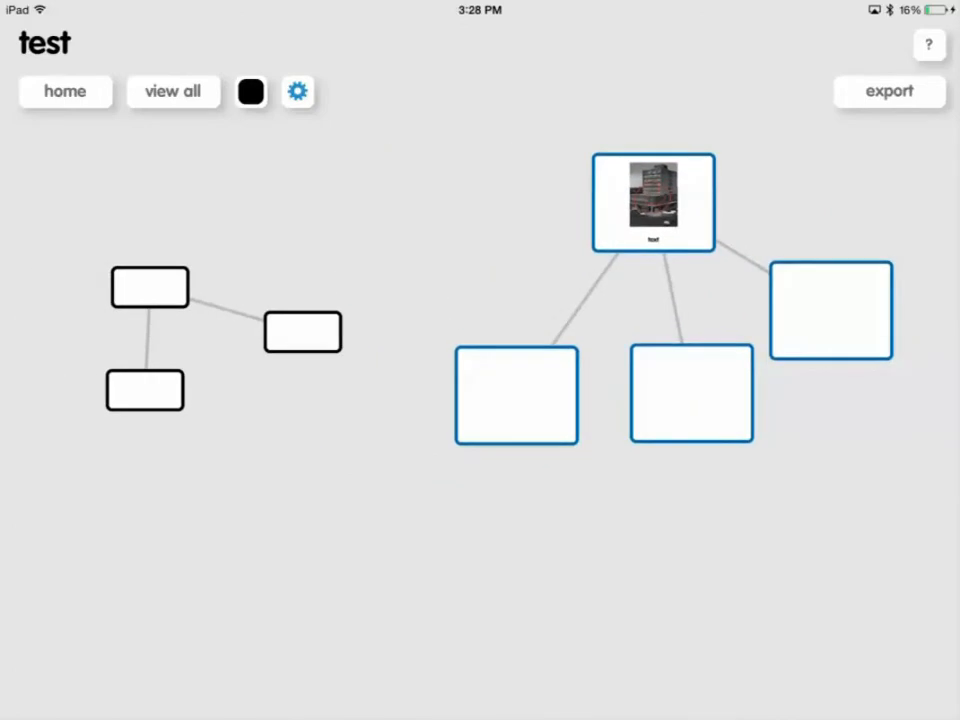
Step: Move the right black popple lower, leaving the lower-left blue popple unlinked from the photo
{"action": "left_click", "coordinate": [302, 331]}
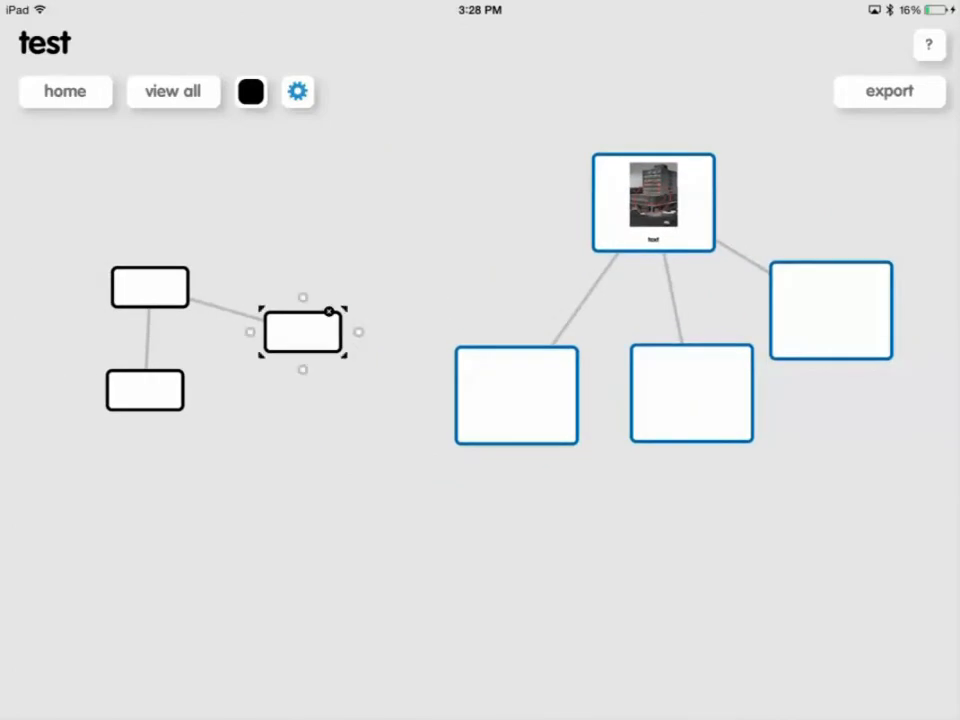
{"action": "mouse_move", "coordinate": [362, 342]}
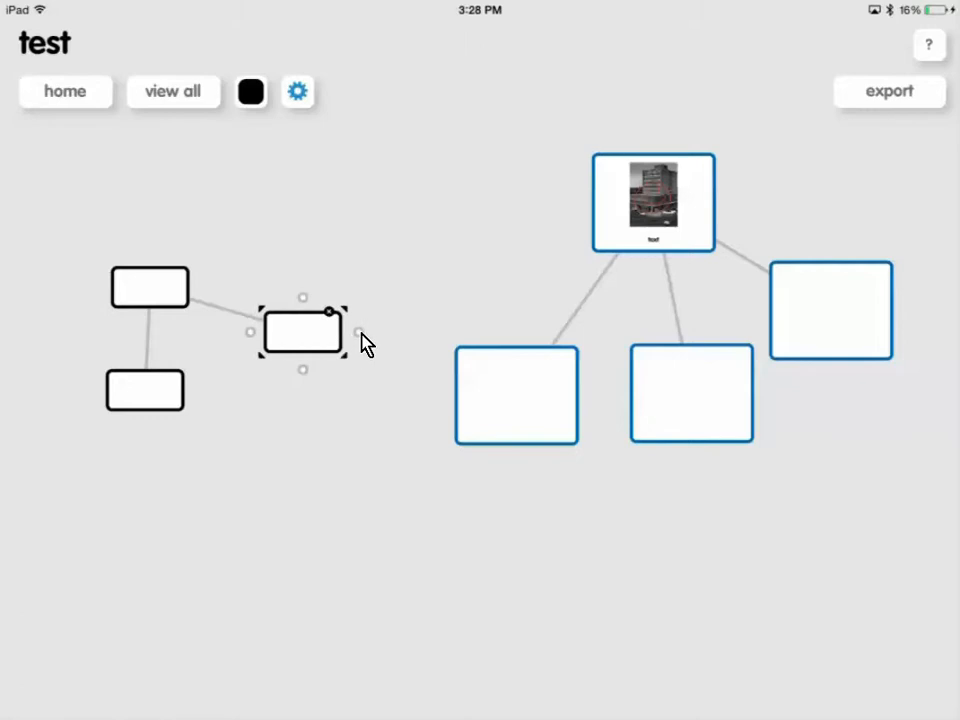
{"action": "mouse_move", "coordinate": [362, 345]}
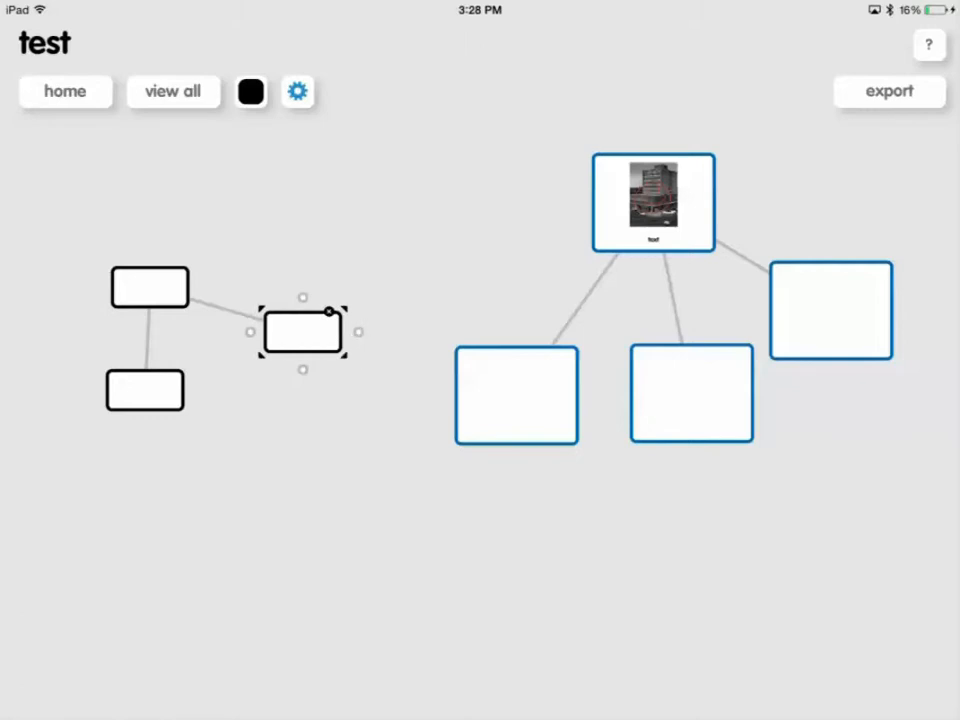
{"action": "left_click_drag", "start_coordinate": [330, 315], "coordinate": [460, 400]}
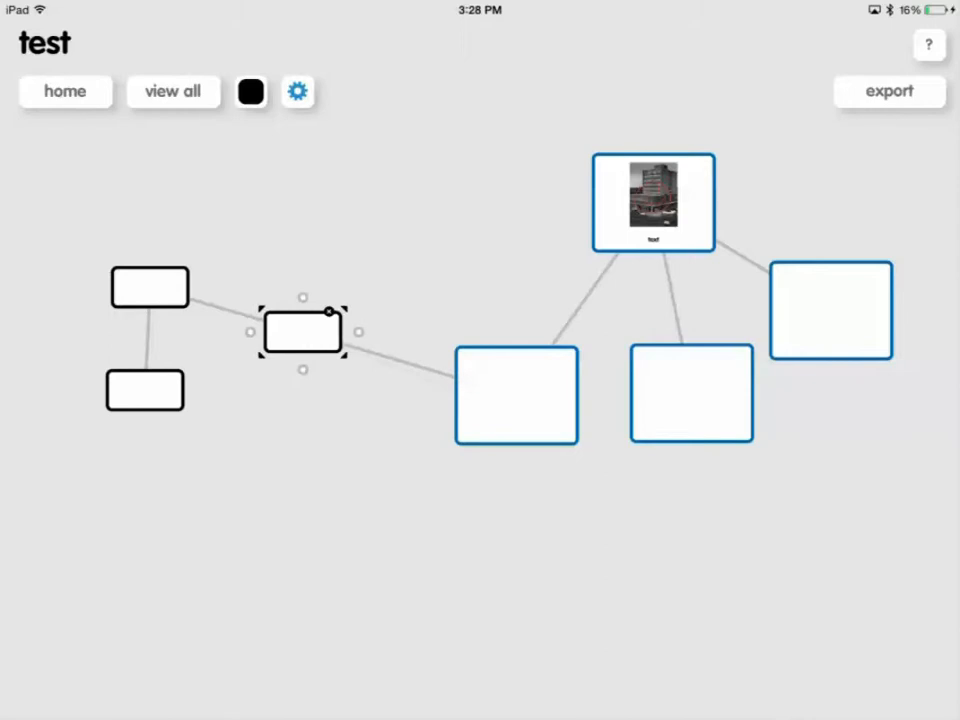
{"action": "left_click_drag", "start_coordinate": [303, 331], "coordinate": [272, 418]}
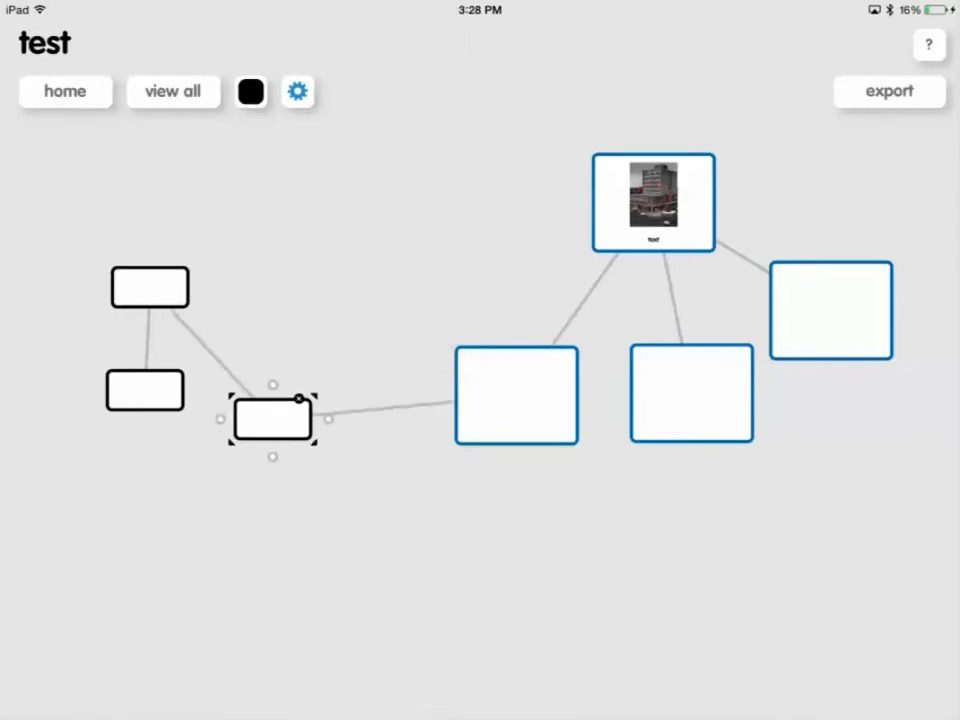
{"action": "left_click_drag", "start_coordinate": [272, 418], "coordinate": [292, 427]}
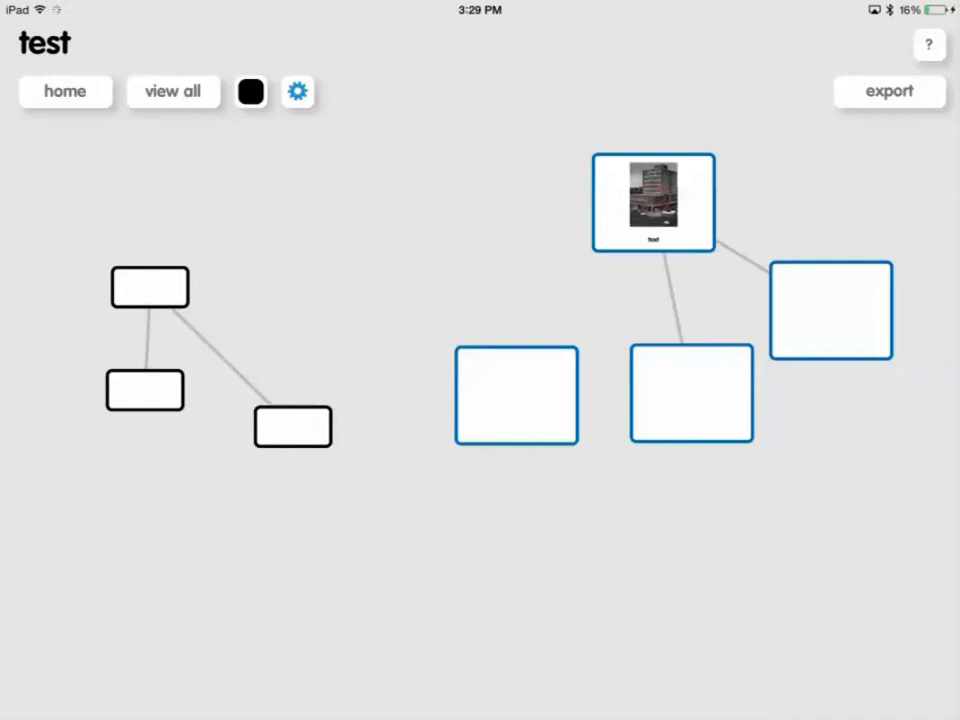
{"action": "mouse_move", "coordinate": [528, 423]}
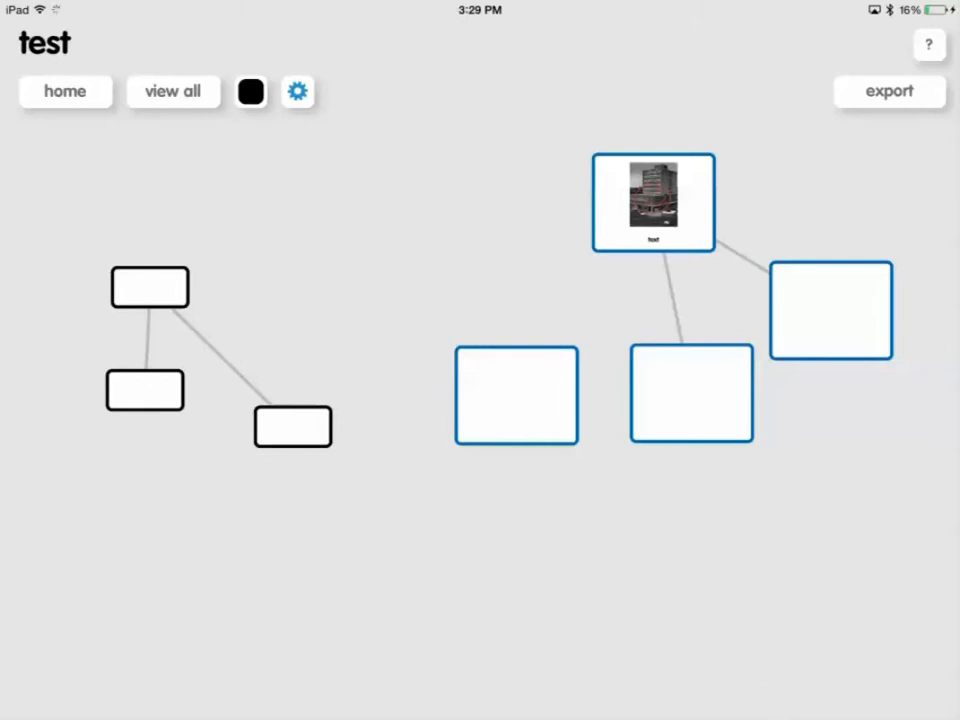
{"action": "left_click", "coordinate": [517, 394]}
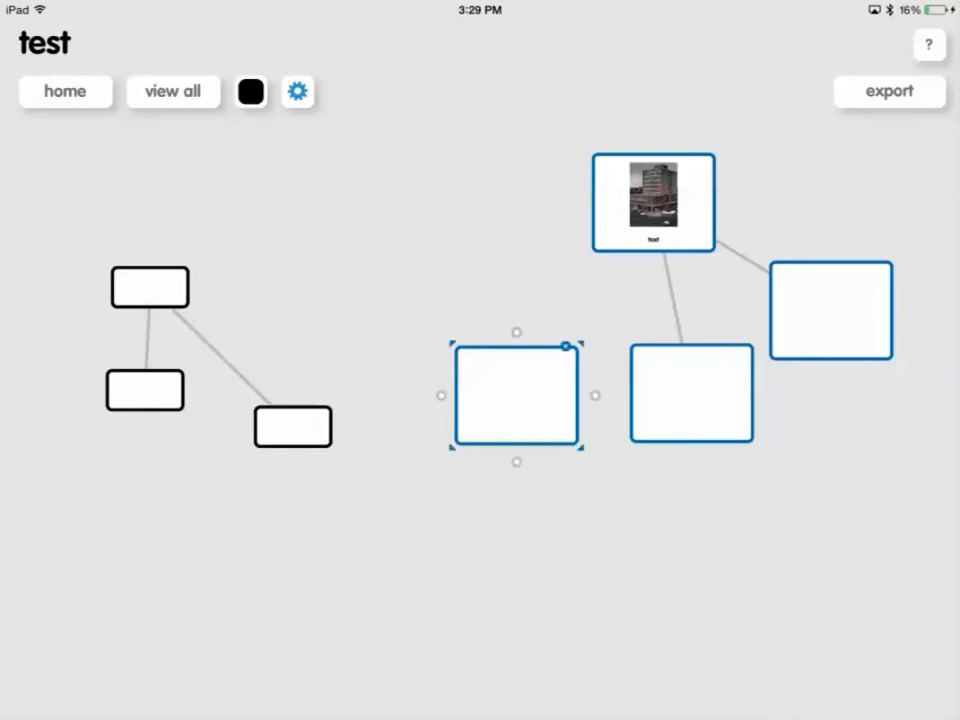